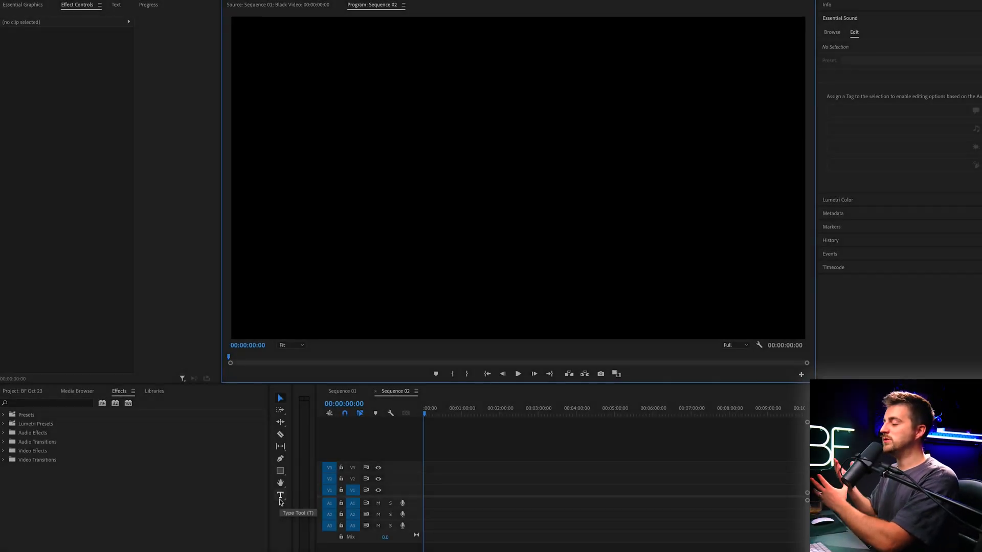
Step: Create a BROOKER text title in the Program Monitor with the Type Tool
left_click(279, 498)
type("BROOKER")
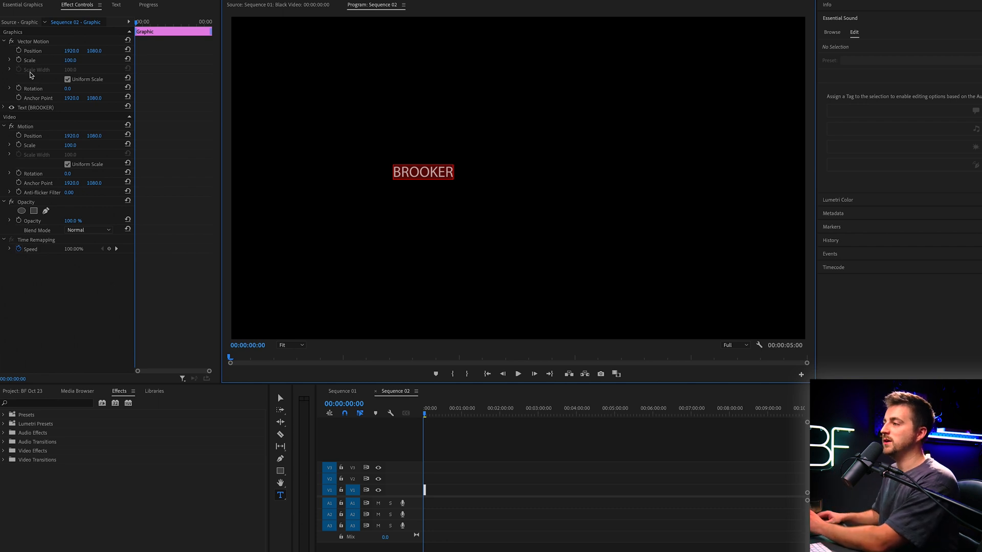
Step: Enlarge the BROOKER font, fill it blue, and bump its Transform Scale up slightly
left_click(8, 109)
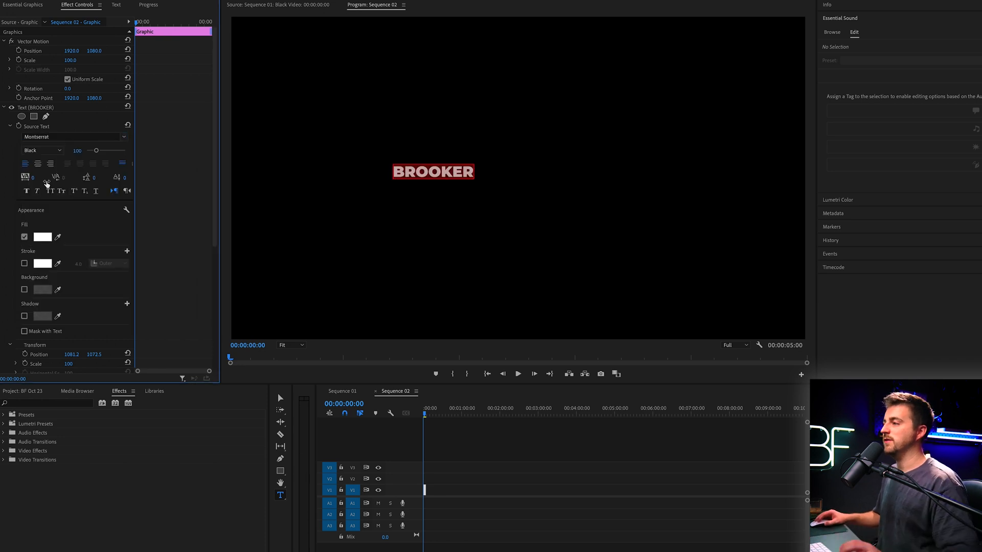
left_click_drag(96, 150, 113, 150)
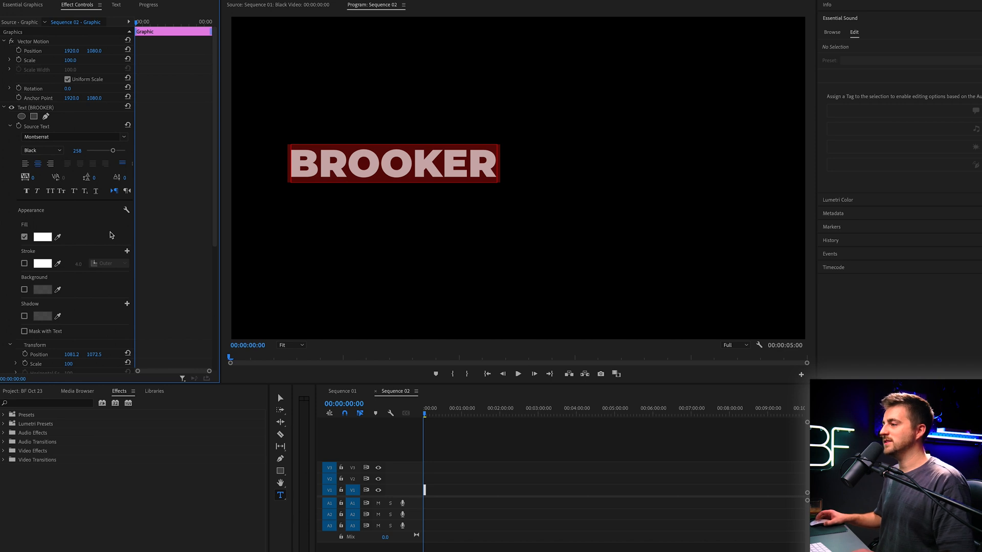
left_click(43, 237)
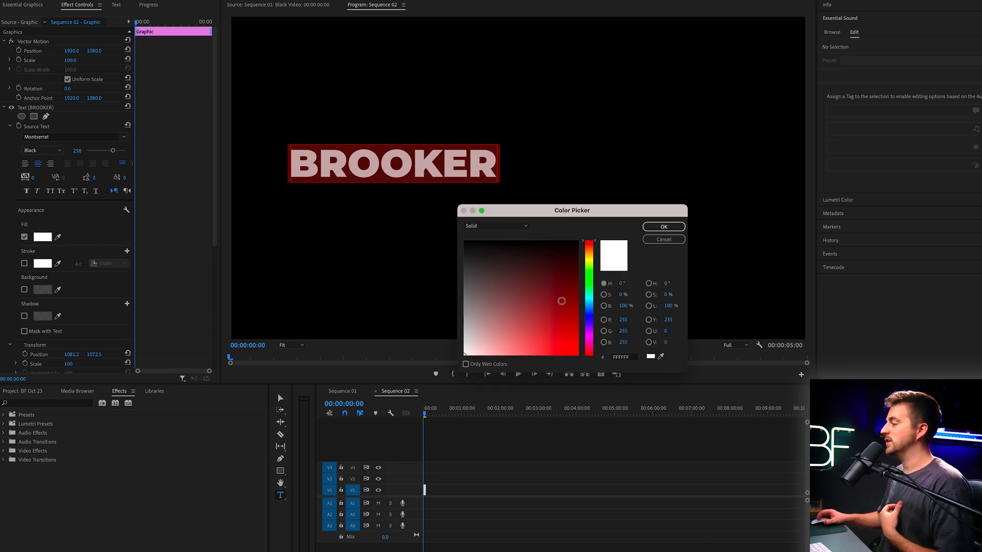
left_click(518, 347)
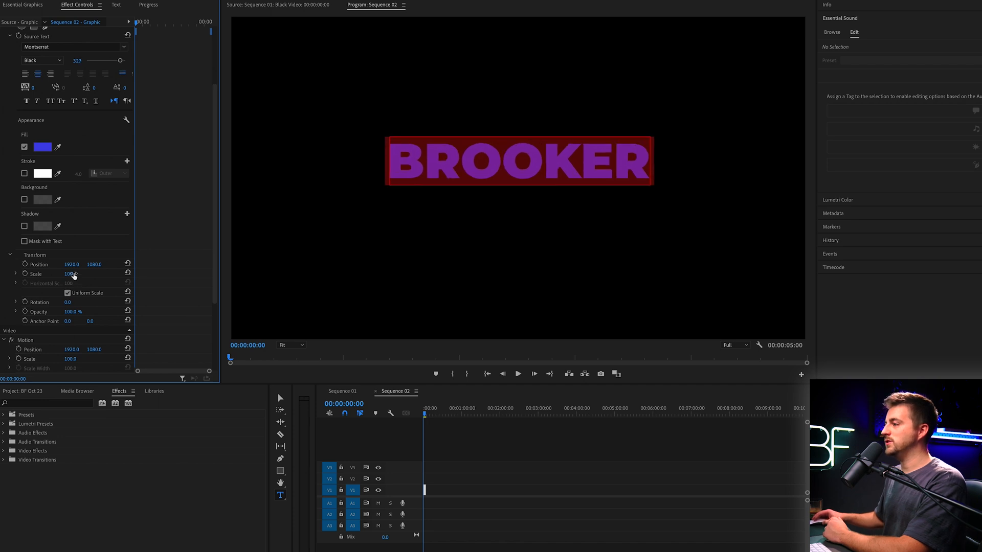
left_click_drag(68, 274, 79, 274)
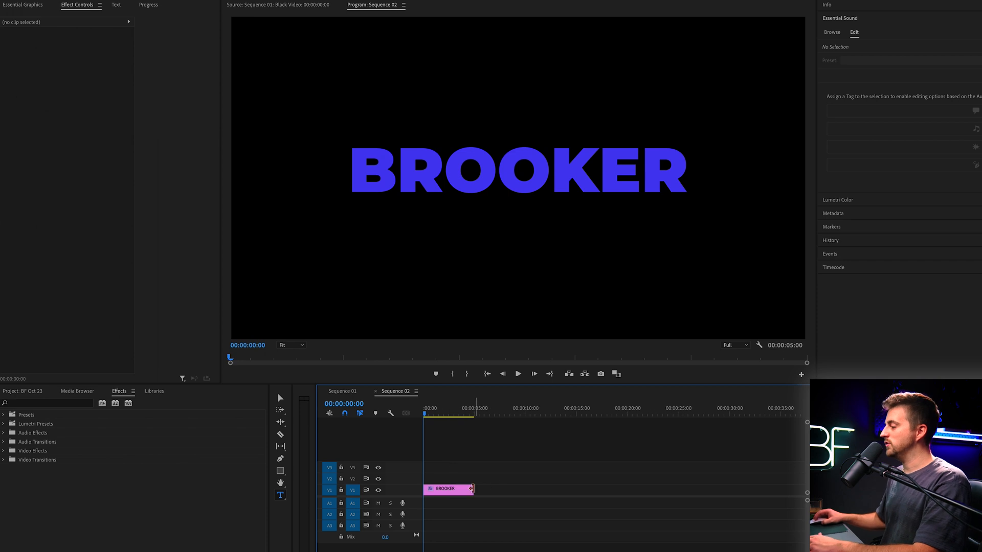
Step: Extend the BROOKER clip to about 17 seconds and stack a duplicate on V2 above it
left_click_drag(471, 488, 598, 489)
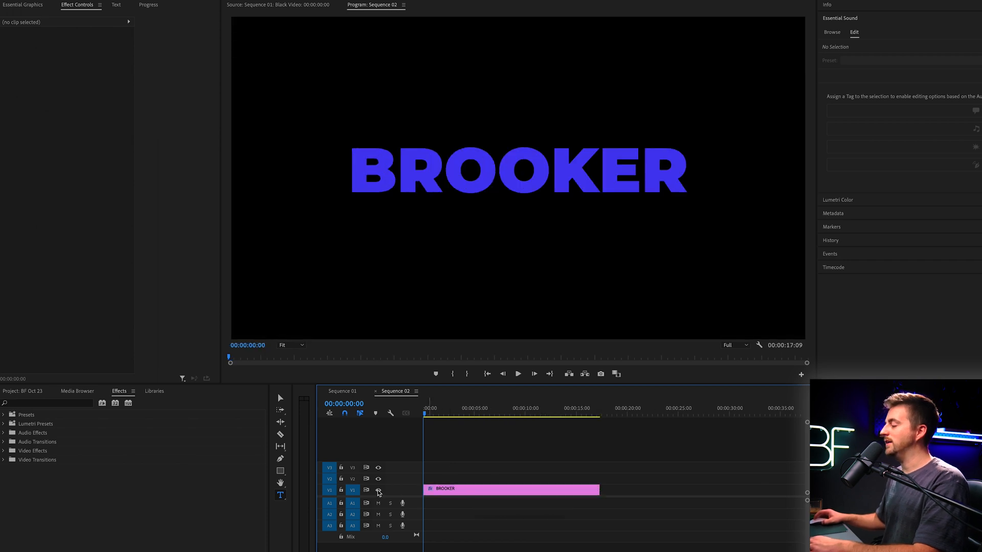
left_click(505, 489)
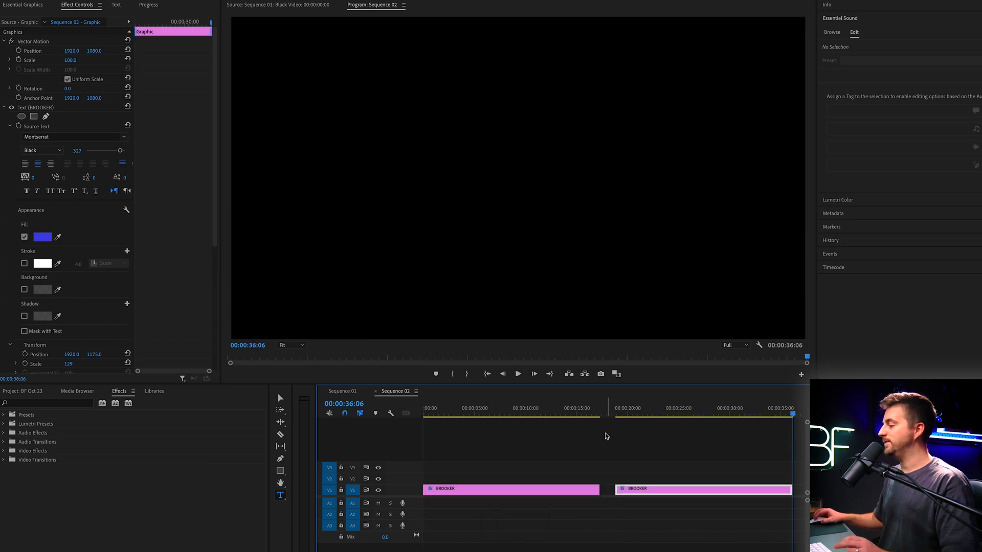
left_click_drag(701, 488, 510, 479)
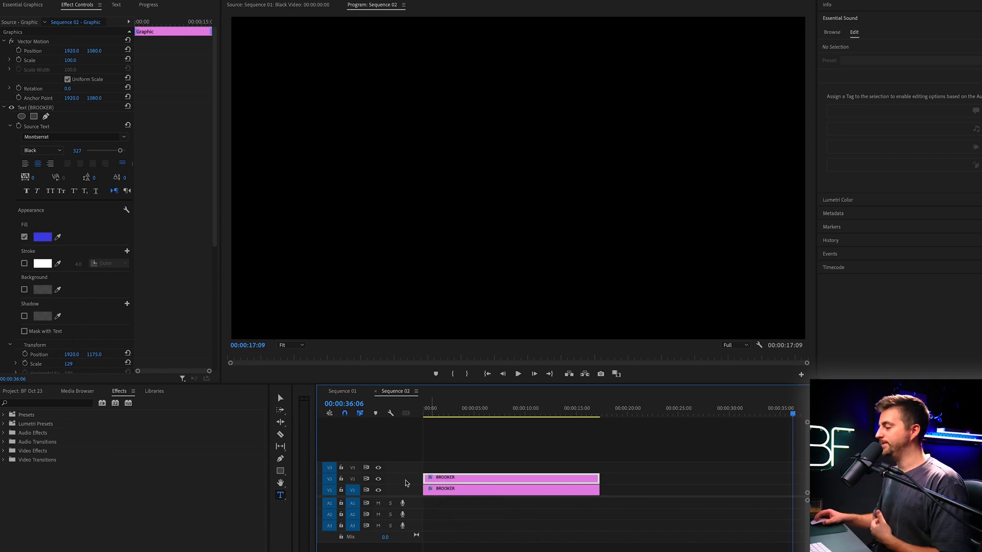
mouse_move(340, 490)
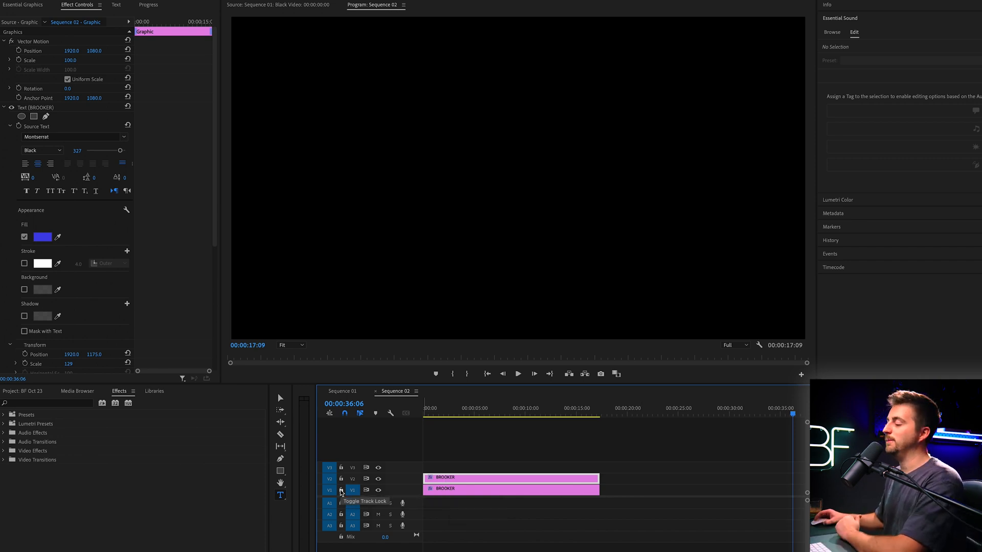
Step: Lock V1, then make the V2 copy a single letter B with a white fill
left_click(339, 490)
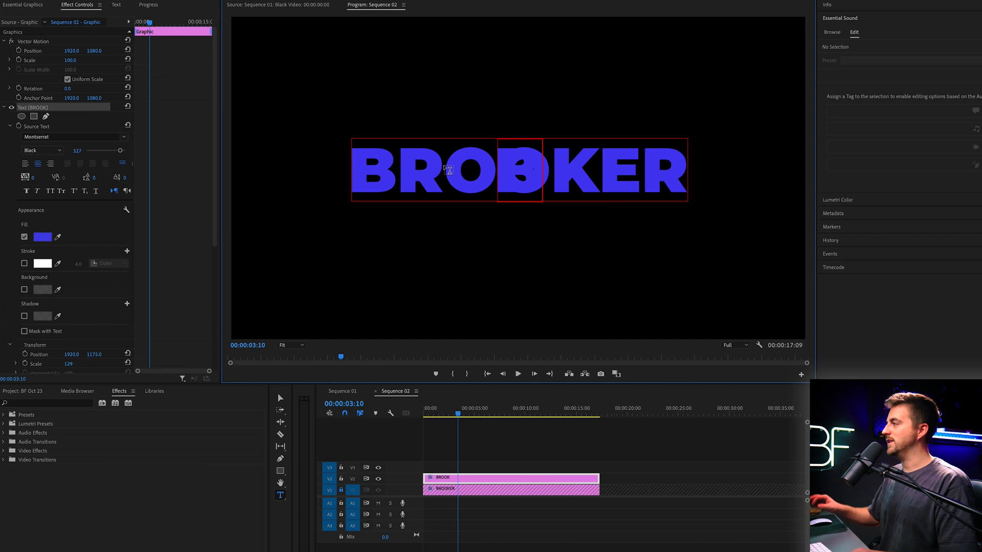
left_click(43, 237)
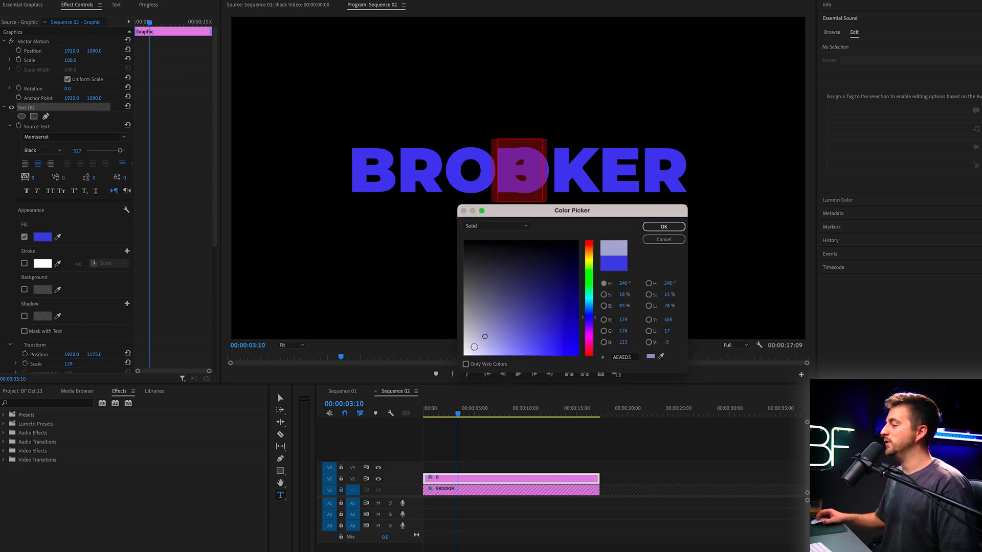
left_click(664, 226)
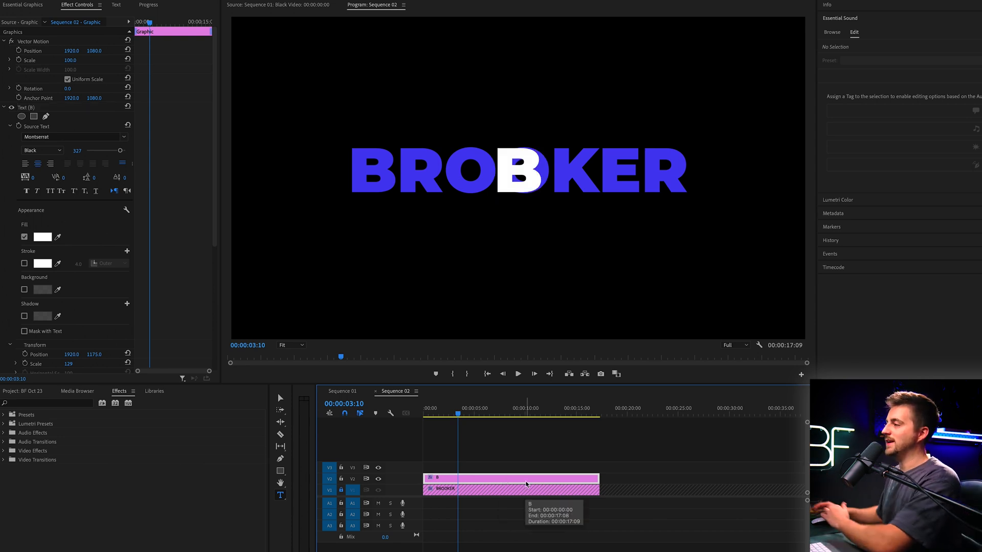
scroll("down", 3)
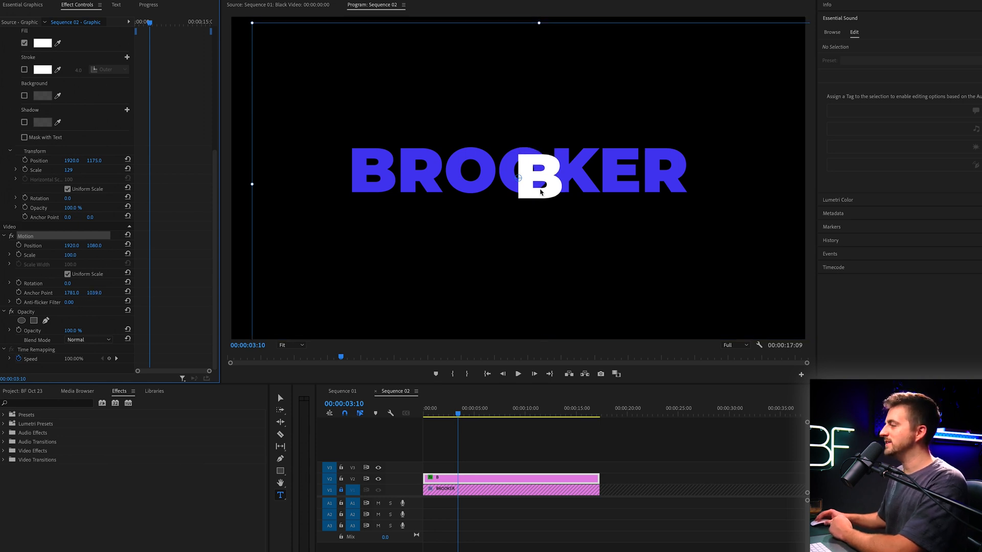
Step: Position the white B over the blue B, uncheck Uniform Scale, and keyframe Scale Width for a stretch
left_click_drag(540, 182, 526, 189)
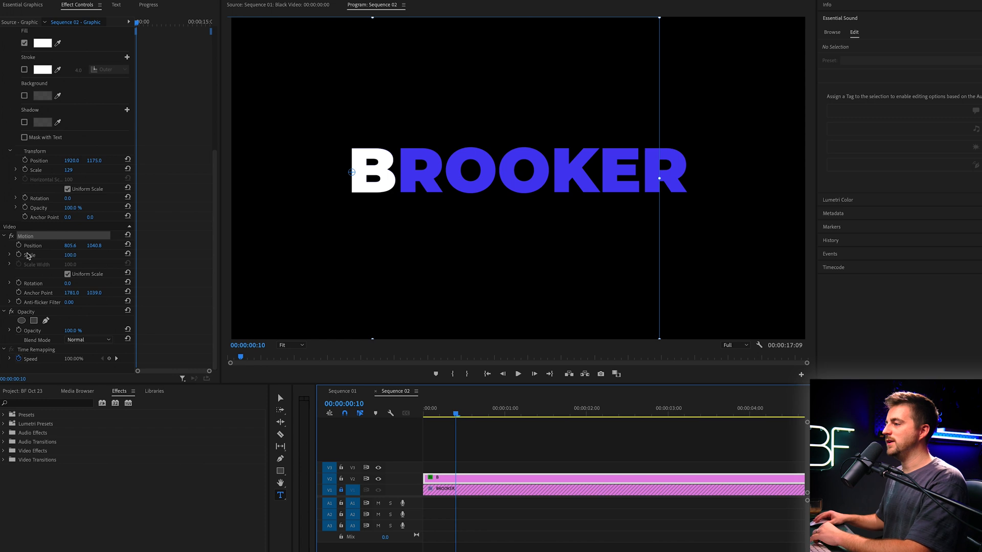
left_click(67, 274)
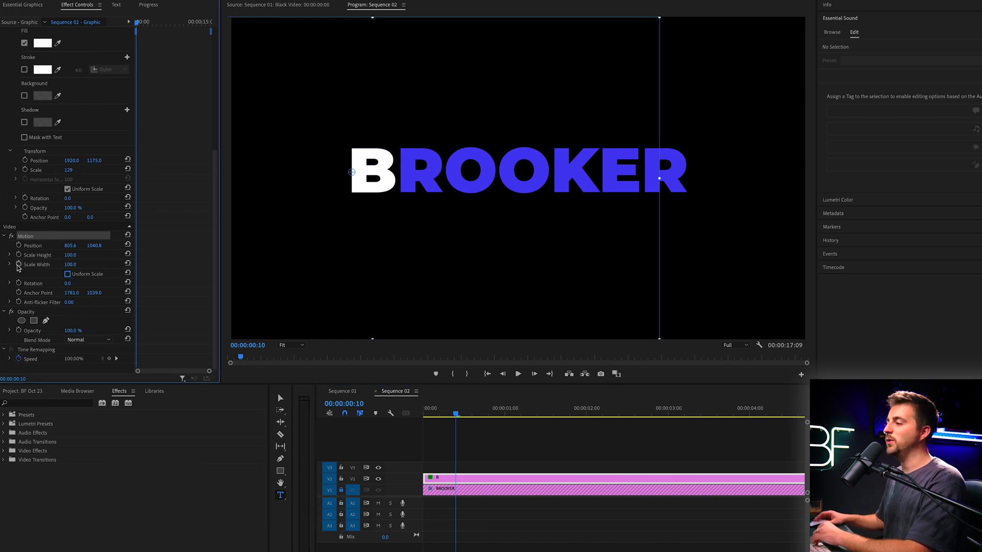
mouse_move(17, 264)
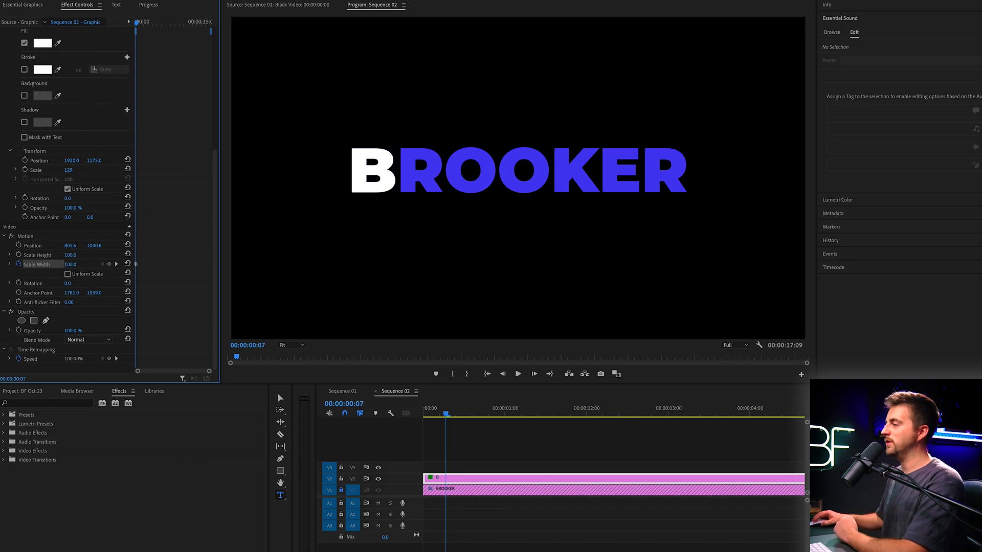
left_click_drag(70, 264, 76, 263)
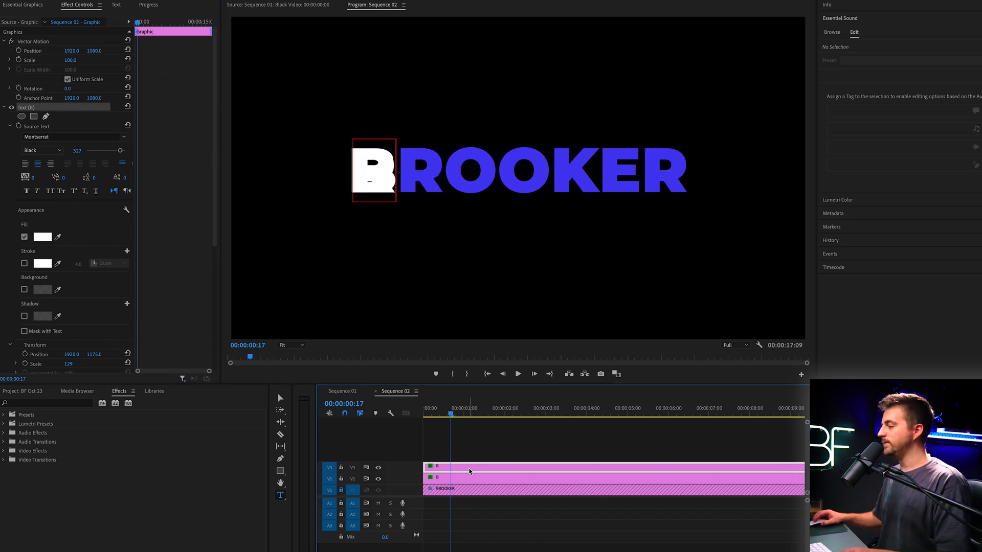
Step: Duplicate the B clip per letter of BROOKER onto stacked tracks, staggered in time
scroll("down", 3)
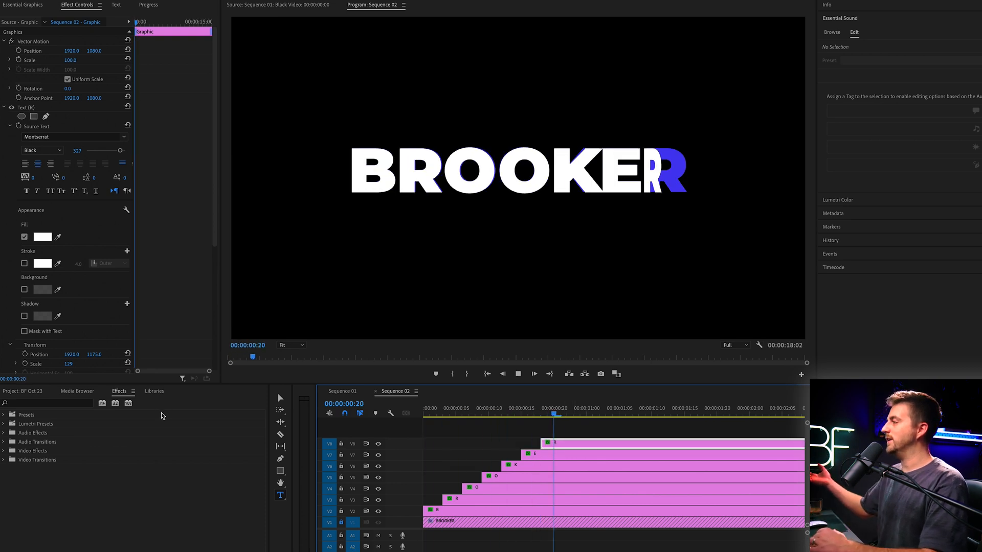
Step: Turn off V1 track output and restack the white letter clips with B on top
left_click(670, 413)
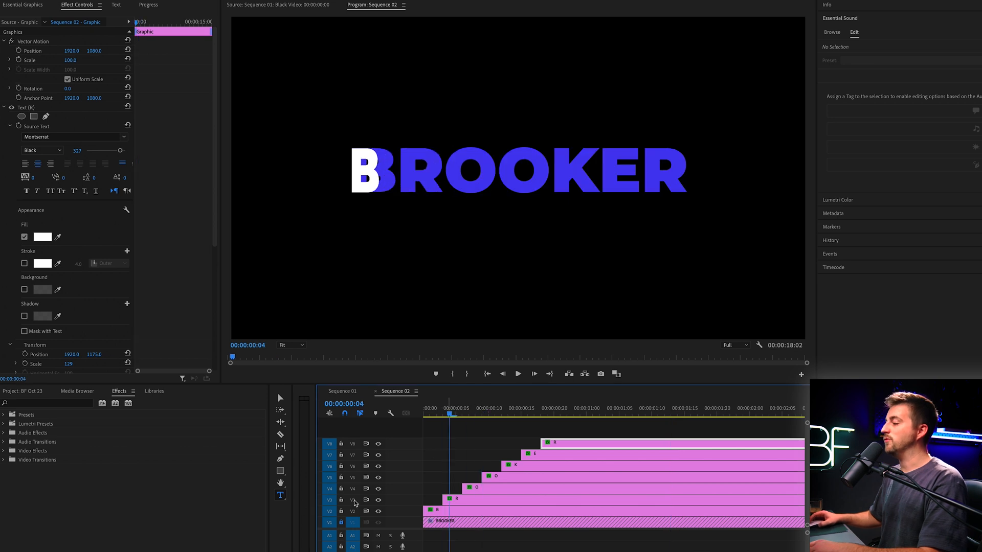
mouse_move(379, 521)
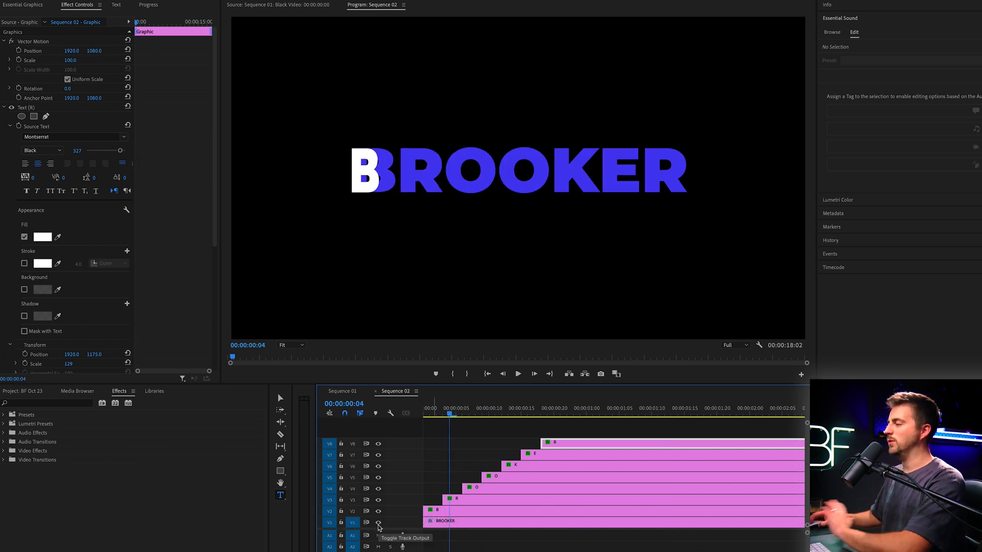
left_click(376, 522)
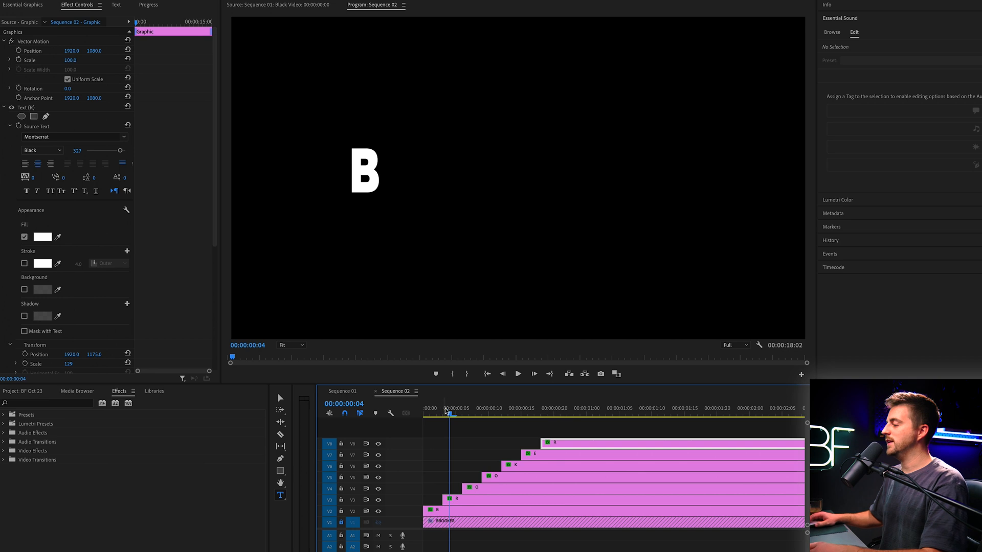
left_click(659, 408)
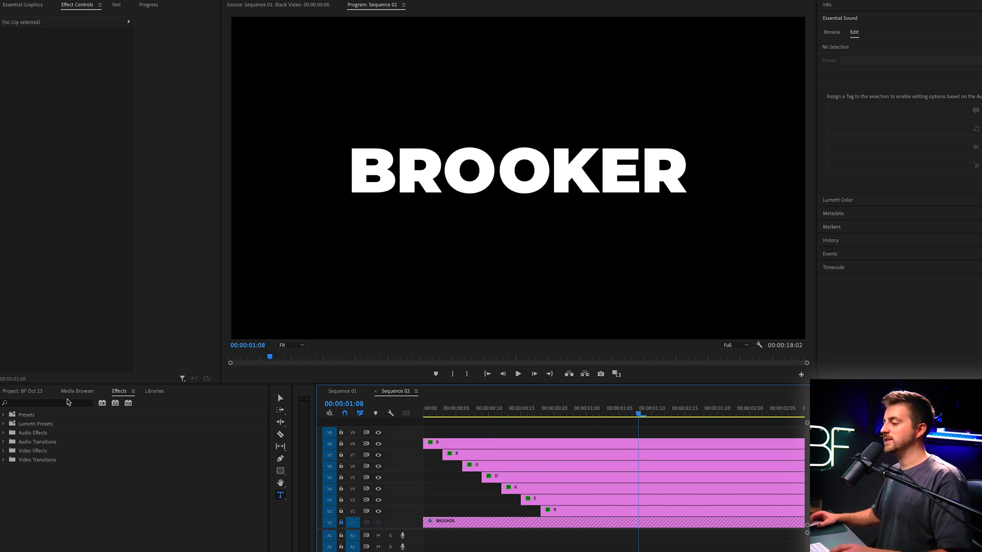
Step: Find Drop Shadow in Effects, apply it to all letter clips, and adjust its setting
type("b")
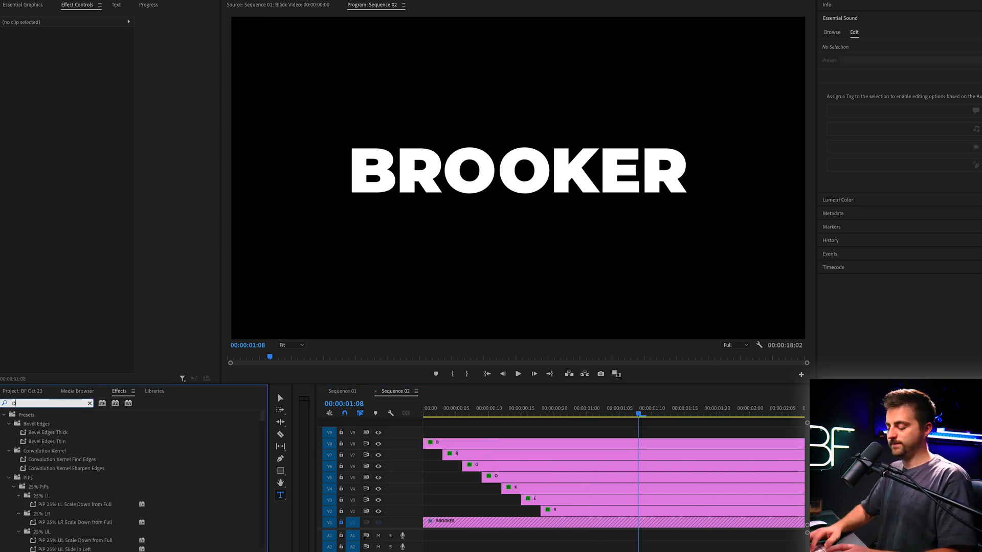
type("DROP")
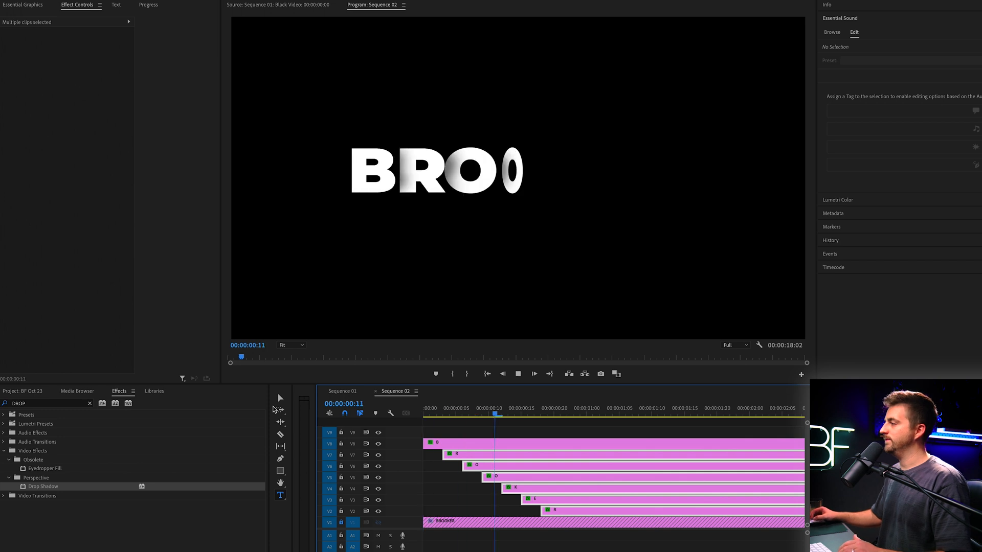
left_click(716, 408)
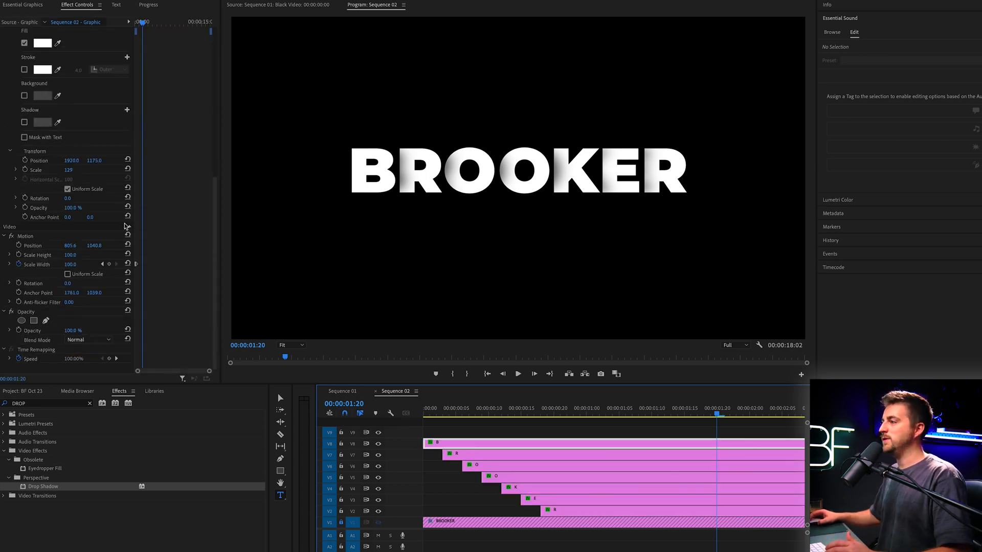
left_click_drag(71, 245, 79, 245)
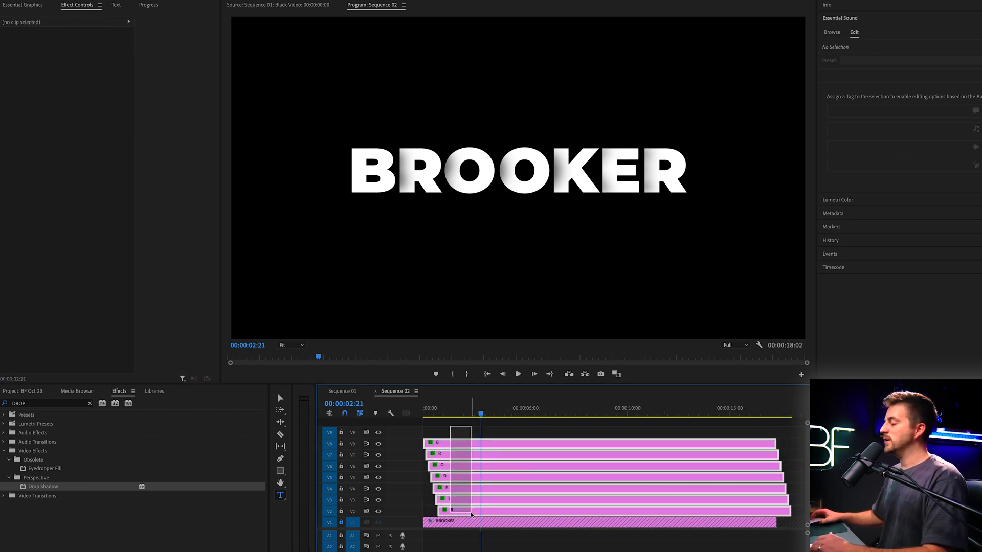
Step: Nest the selected letter clips into one sequence and add a Scale keyframe to it
right_click(471, 514)
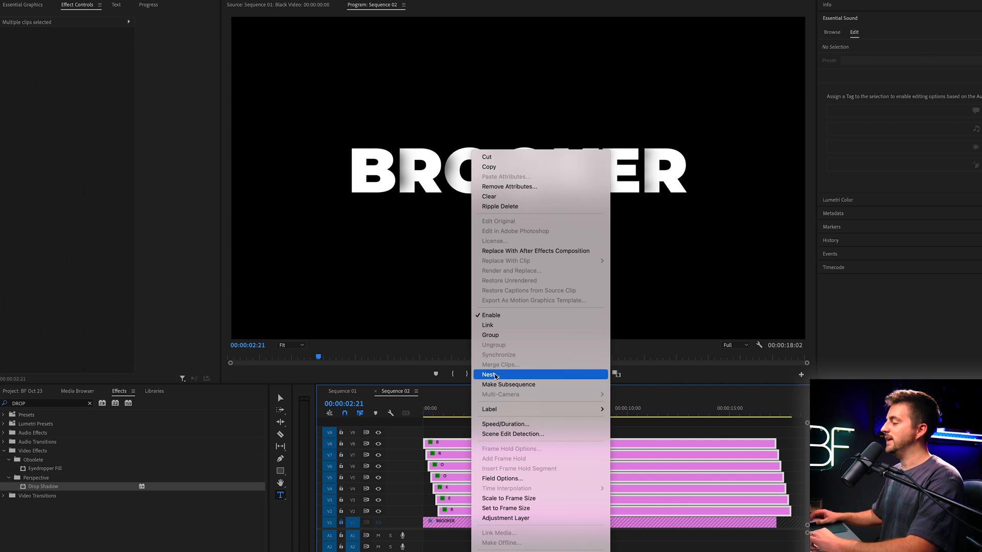
left_click(489, 374)
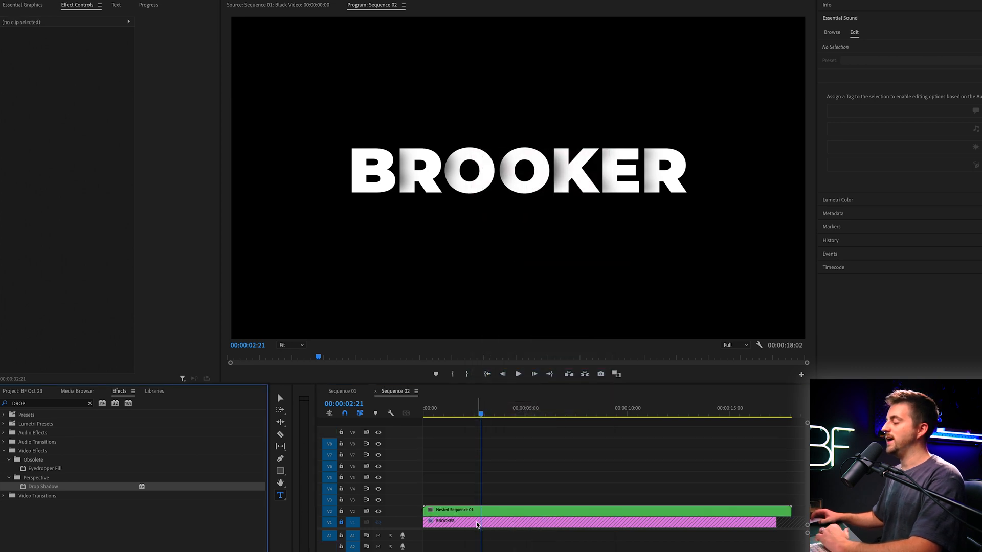
left_click(450, 510)
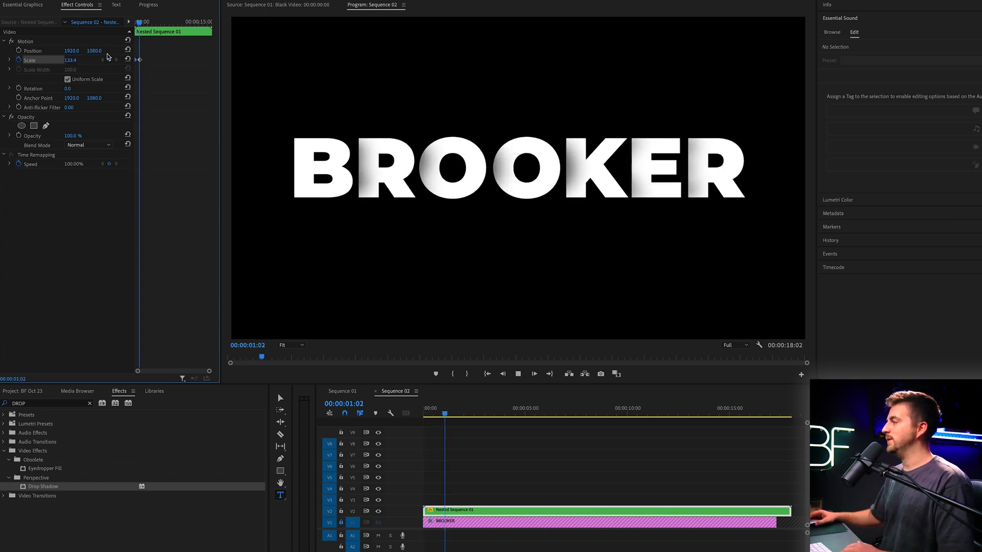
left_click(117, 60)
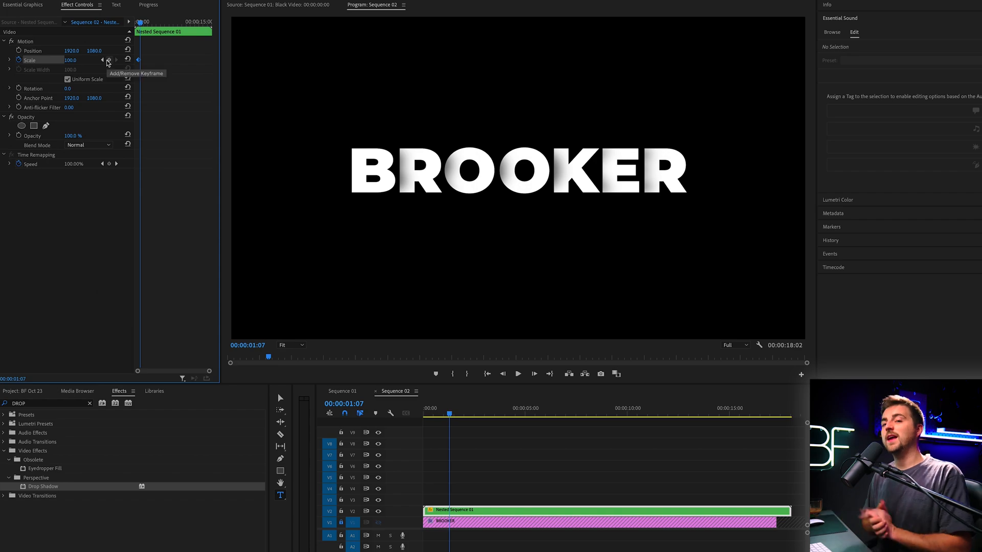